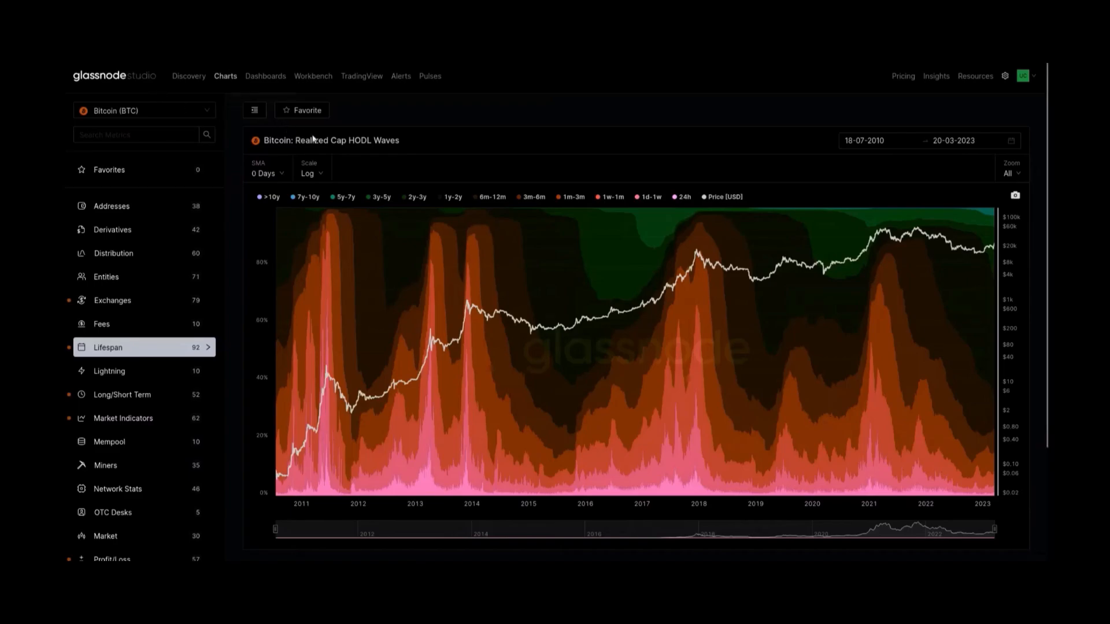
pyautogui.moveTo(407, 147)
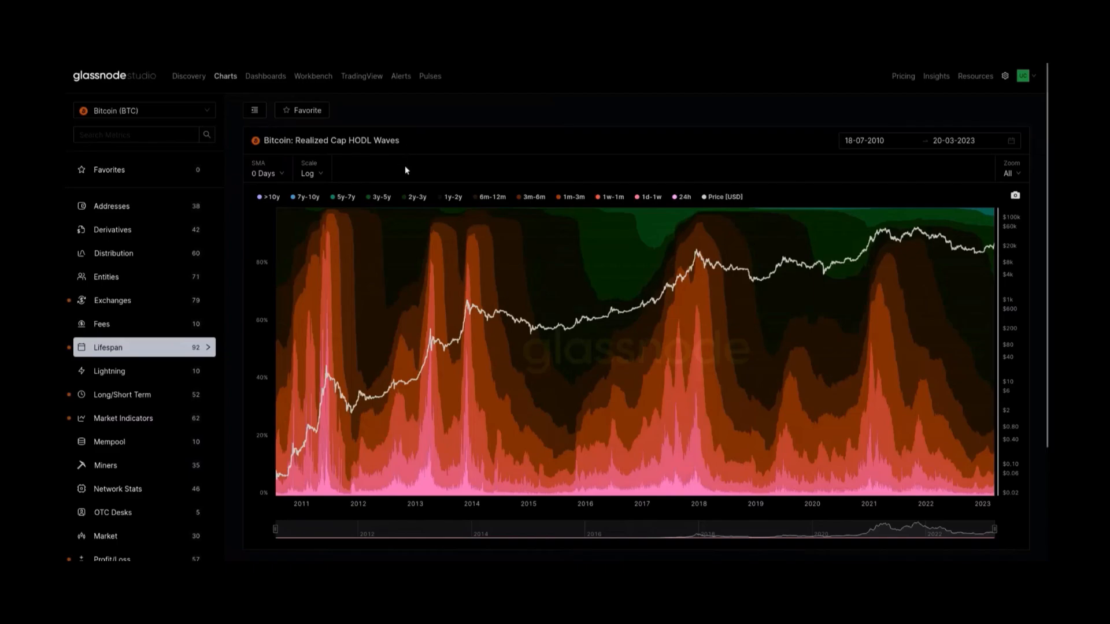
pyautogui.moveTo(996, 497)
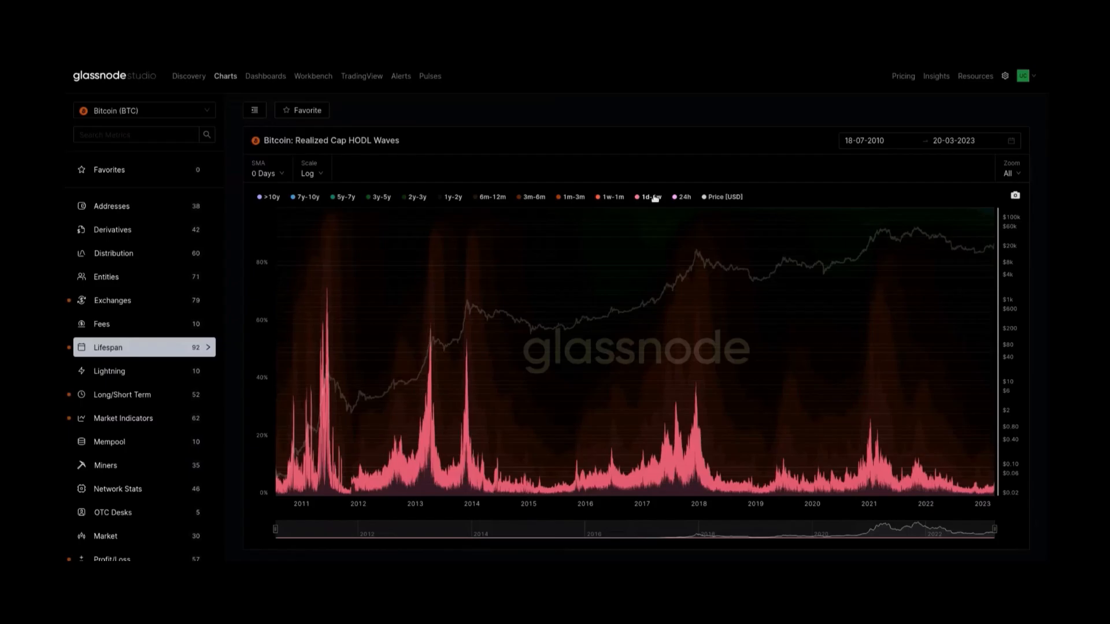
pyautogui.moveTo(625, 210)
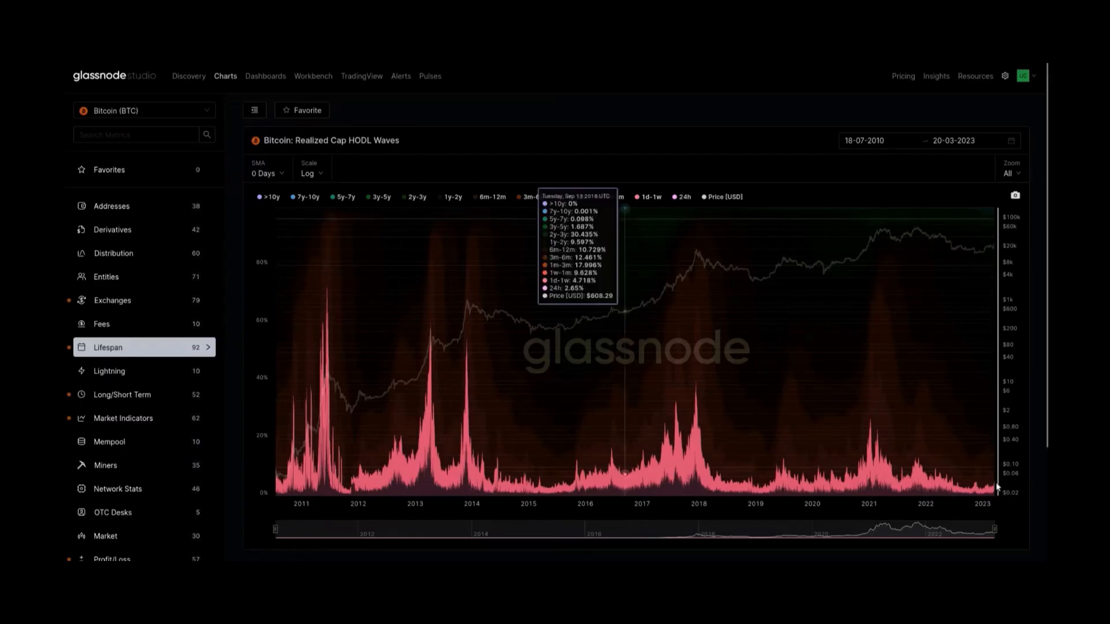
pyautogui.moveTo(994, 489)
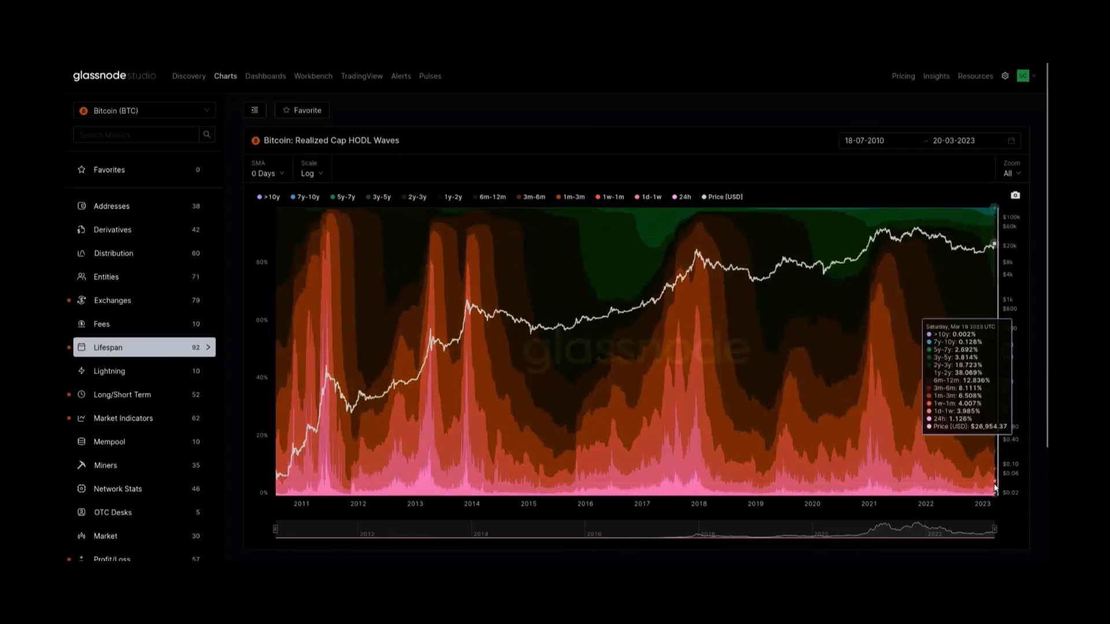
pyautogui.moveTo(993, 488)
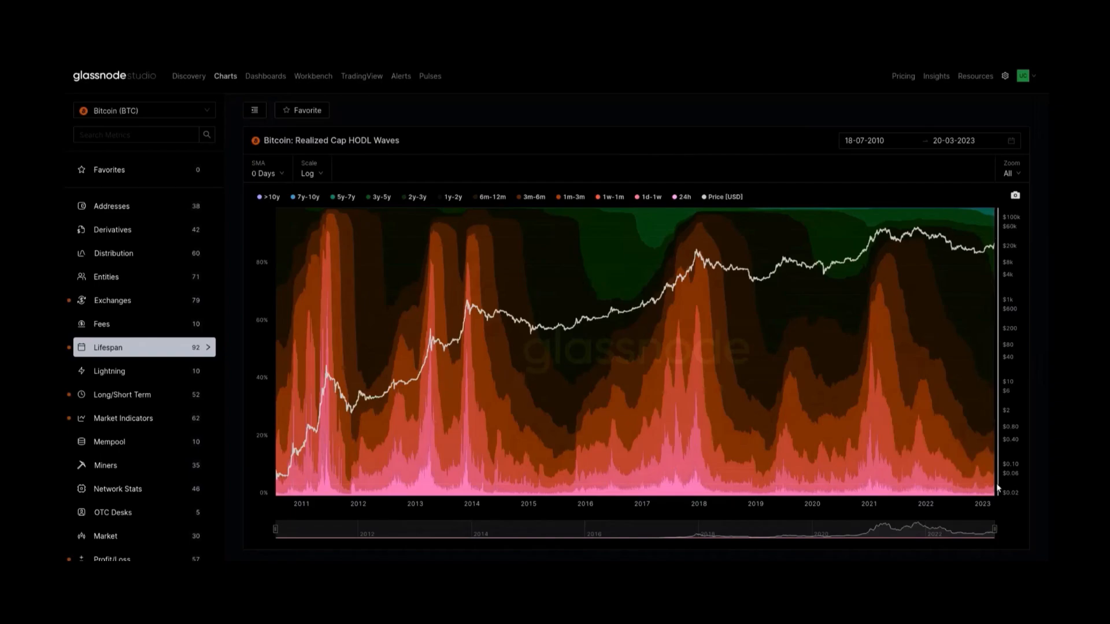
pyautogui.moveTo(1002, 490)
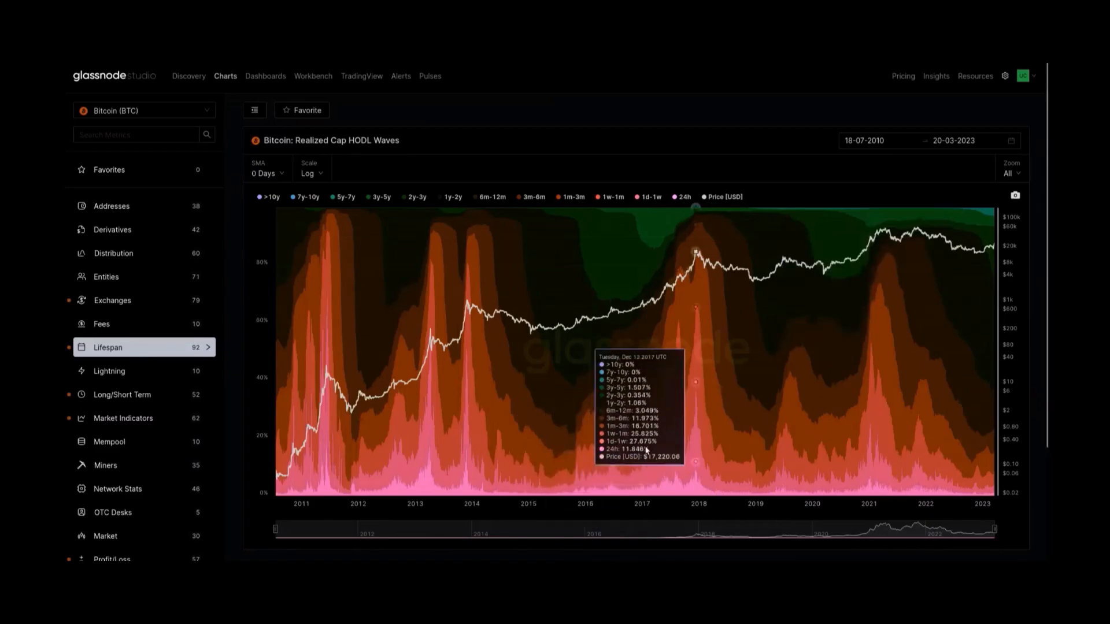
pyautogui.moveTo(697, 405)
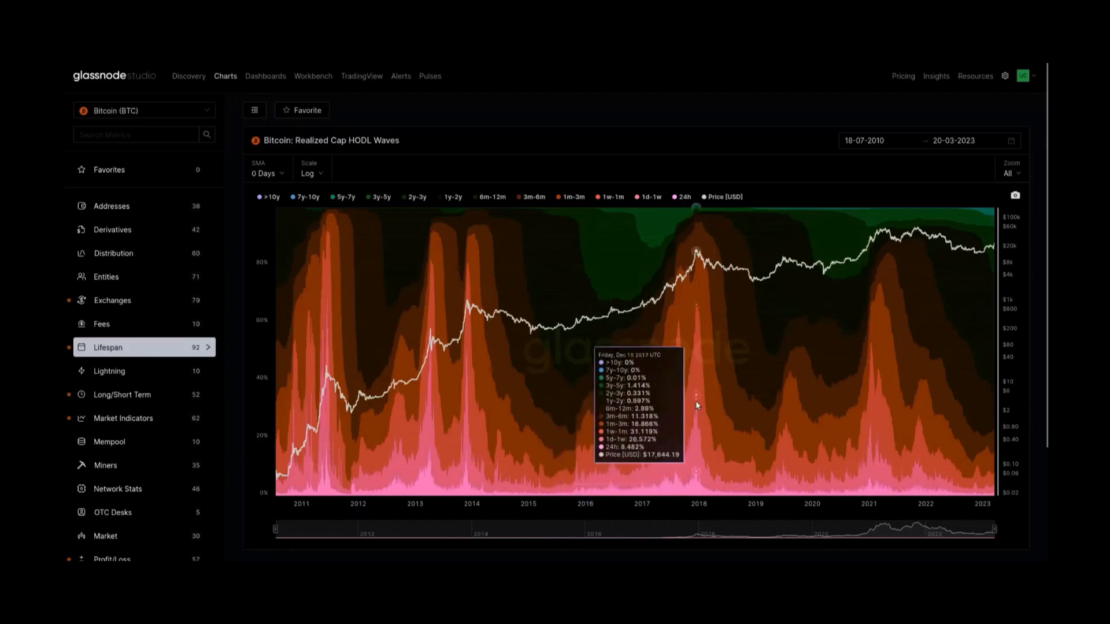
pyautogui.moveTo(697, 428)
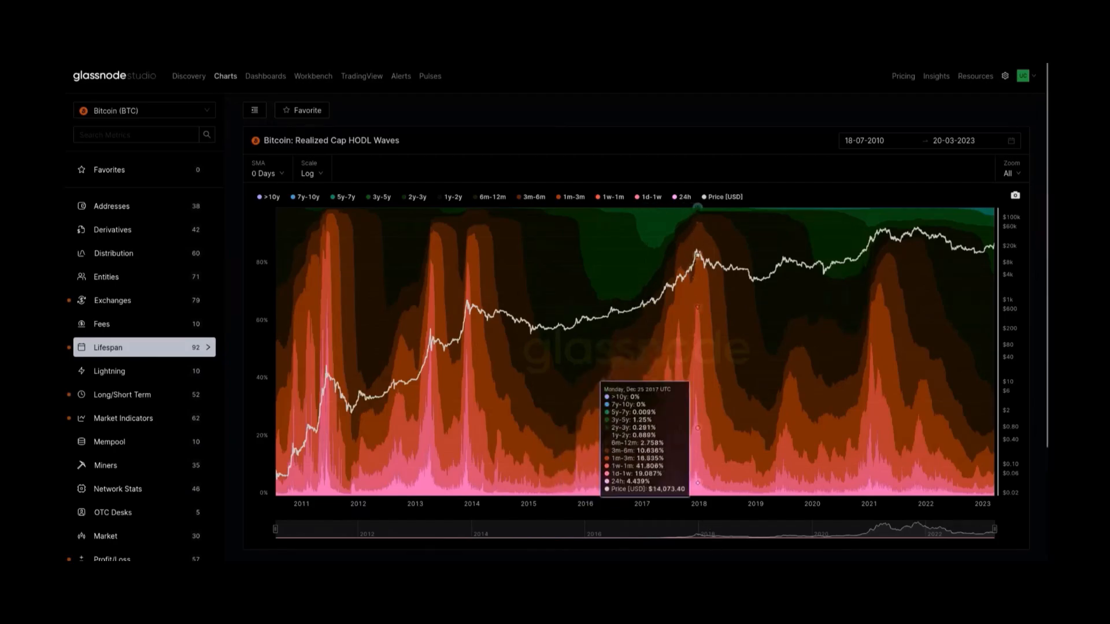